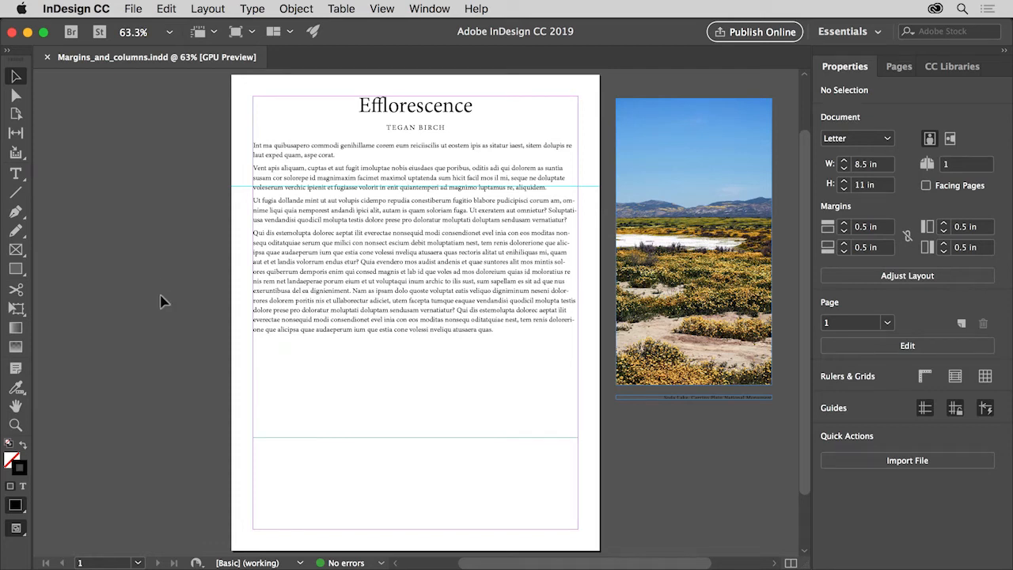
{"action": "mouse_move", "coordinate": [282, 374]}
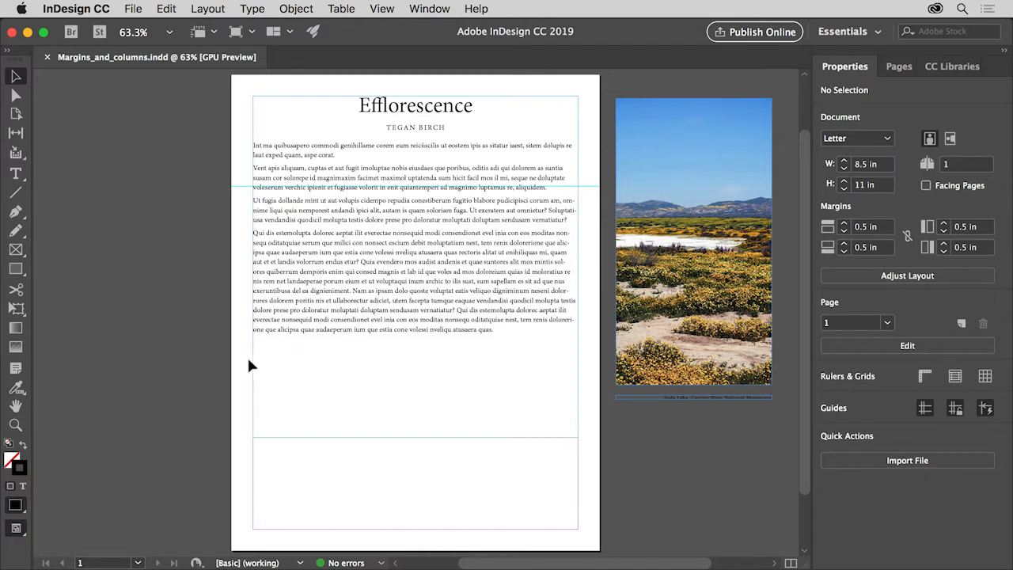
{"action": "mouse_move", "coordinate": [210, 288]}
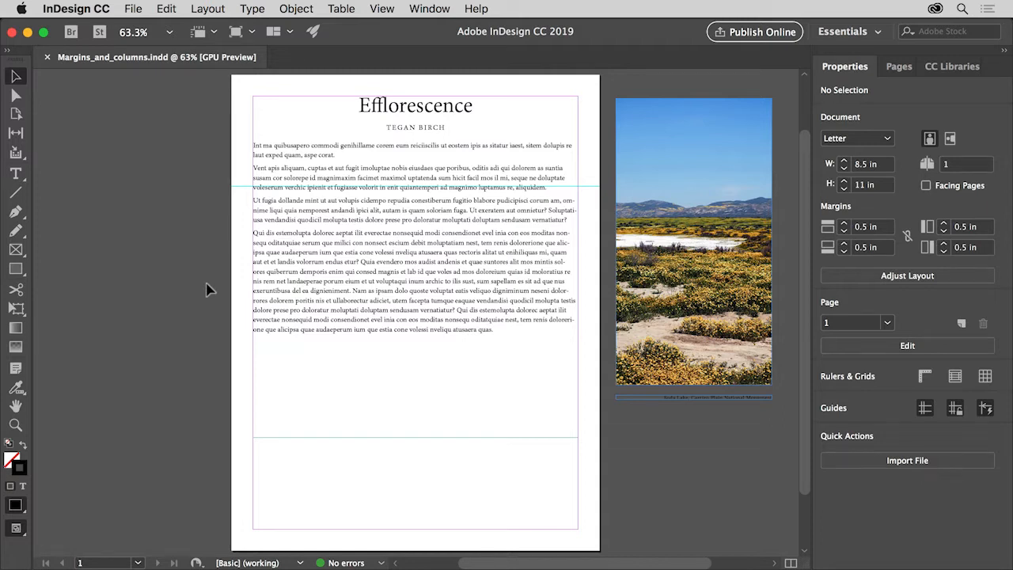
{"action": "mouse_move", "coordinate": [157, 138]}
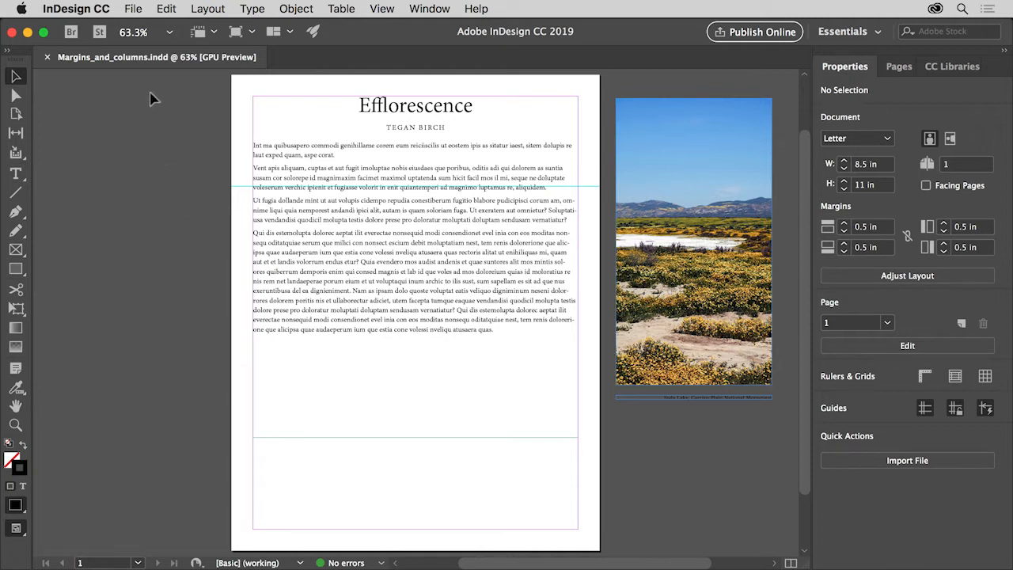
{"action": "mouse_move", "coordinate": [176, 172]}
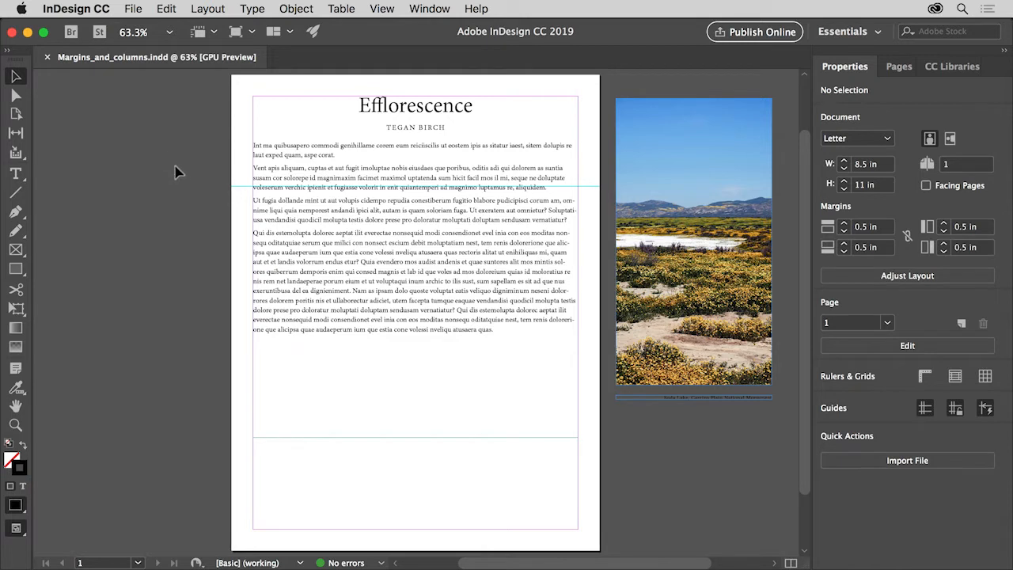
{"action": "mouse_move", "coordinate": [187, 181]}
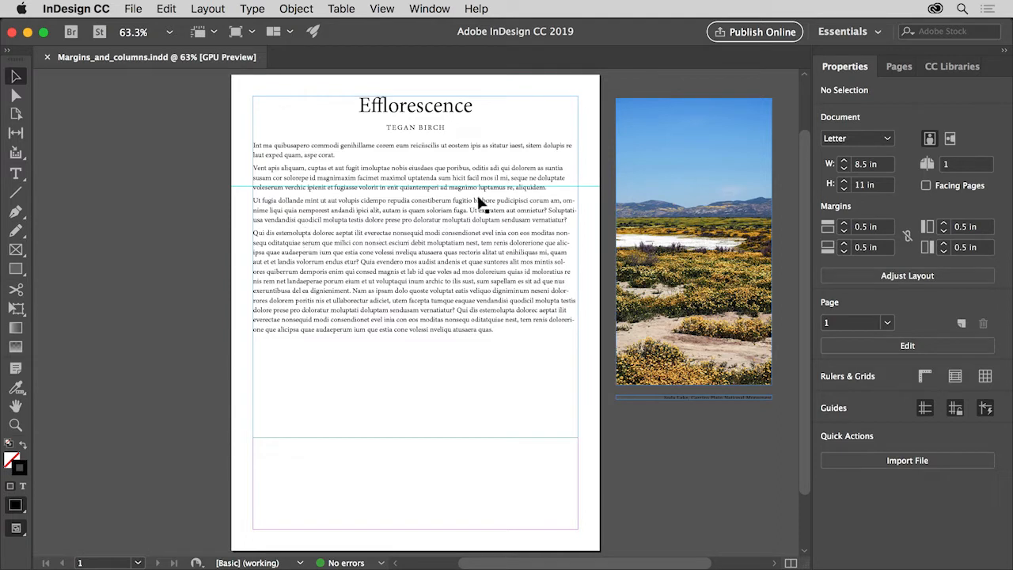
{"action": "mouse_move", "coordinate": [522, 218]}
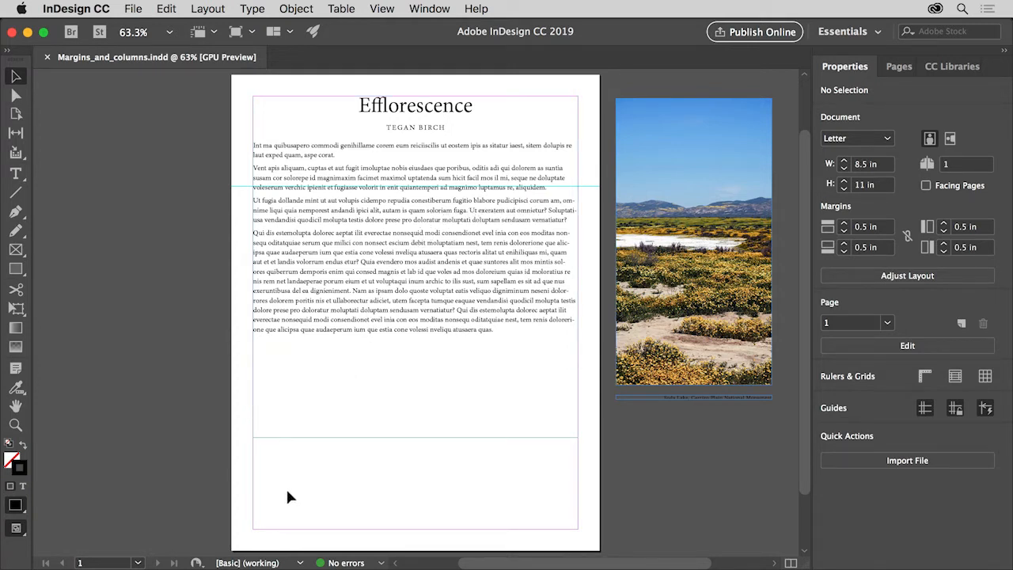
{"action": "mouse_move", "coordinate": [263, 400]}
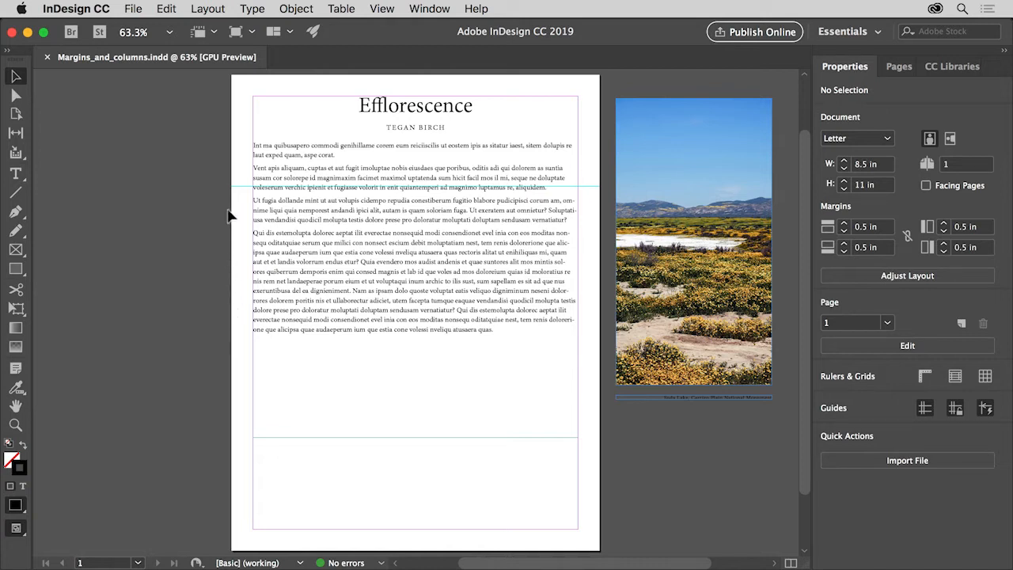
- Show Margins and Columns with Preview checked and the four 0.5 in margins linked
{"action": "left_click", "coordinate": [207, 9]}
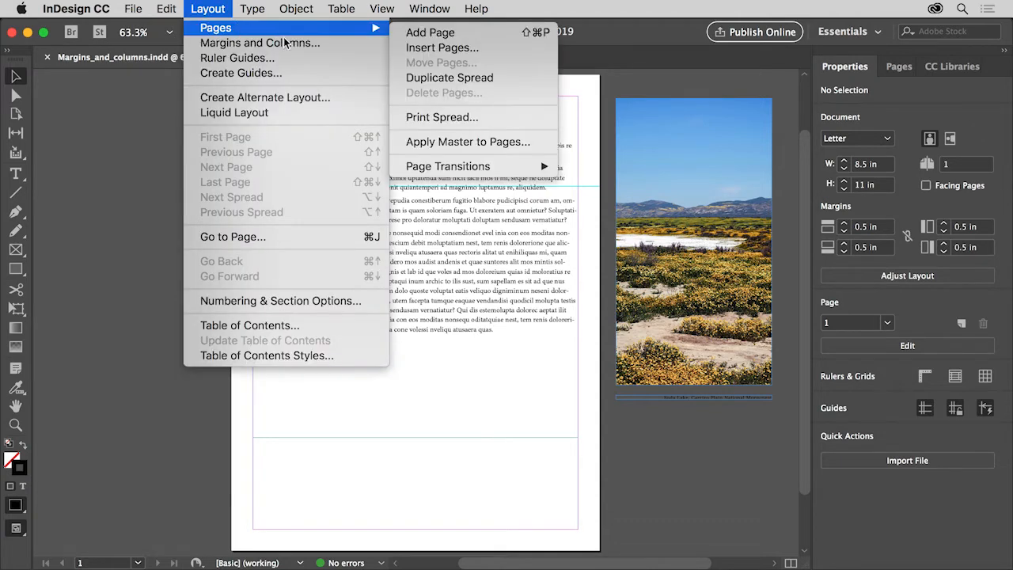
{"action": "left_click", "coordinate": [261, 43]}
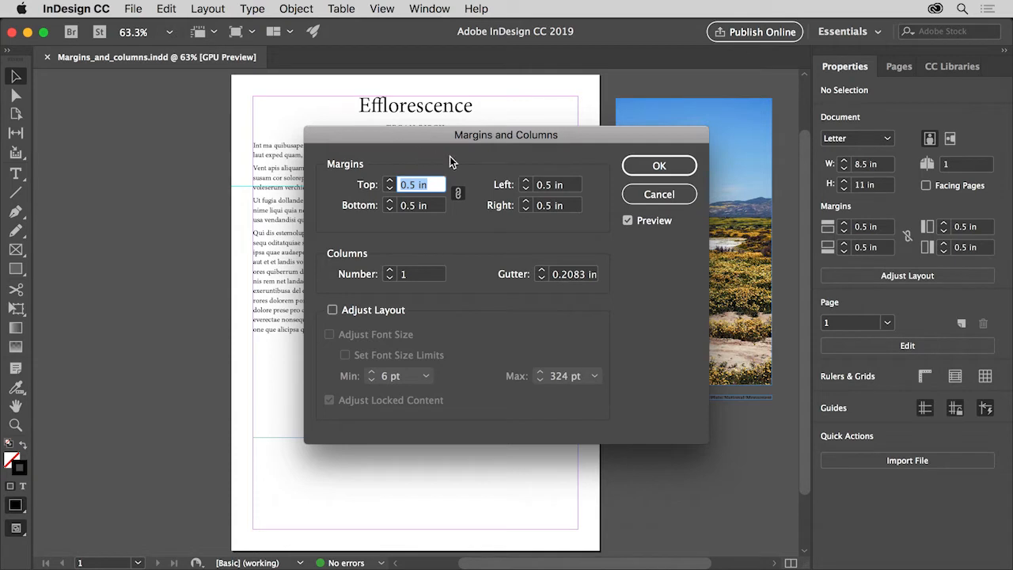
{"action": "left_click", "coordinate": [626, 220]}
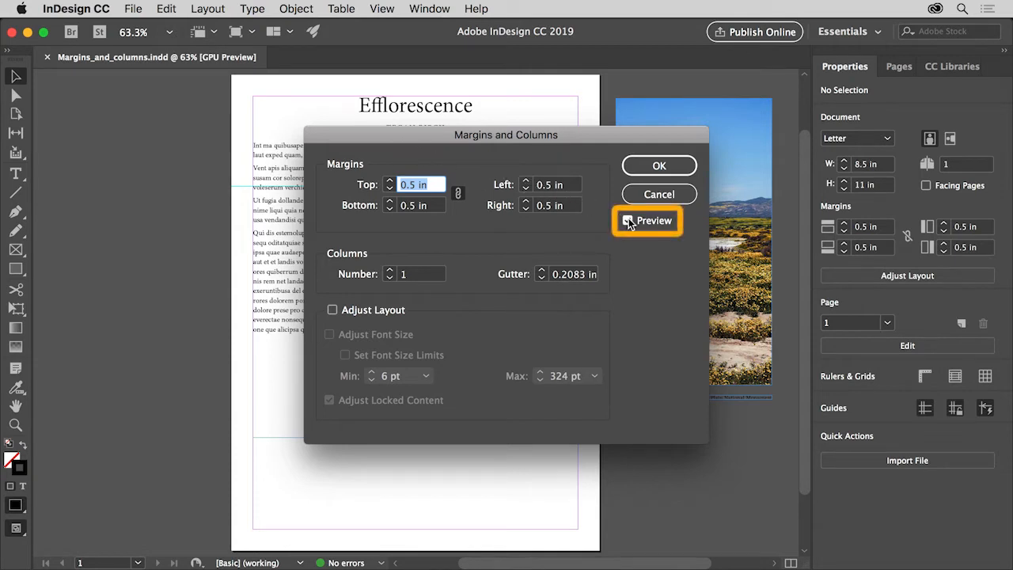
{"action": "left_click", "coordinate": [627, 220]}
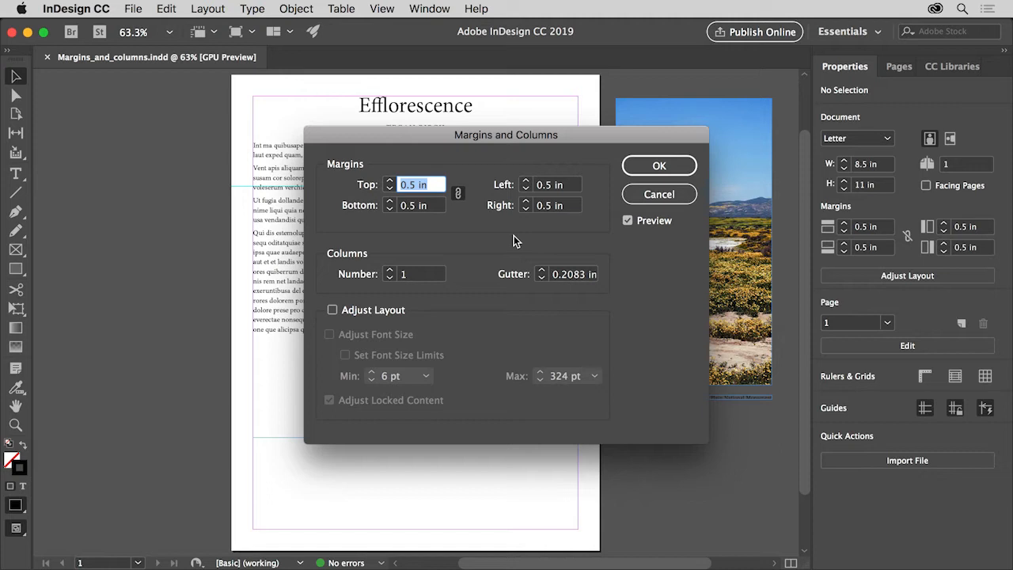
{"action": "mouse_move", "coordinate": [506, 240]}
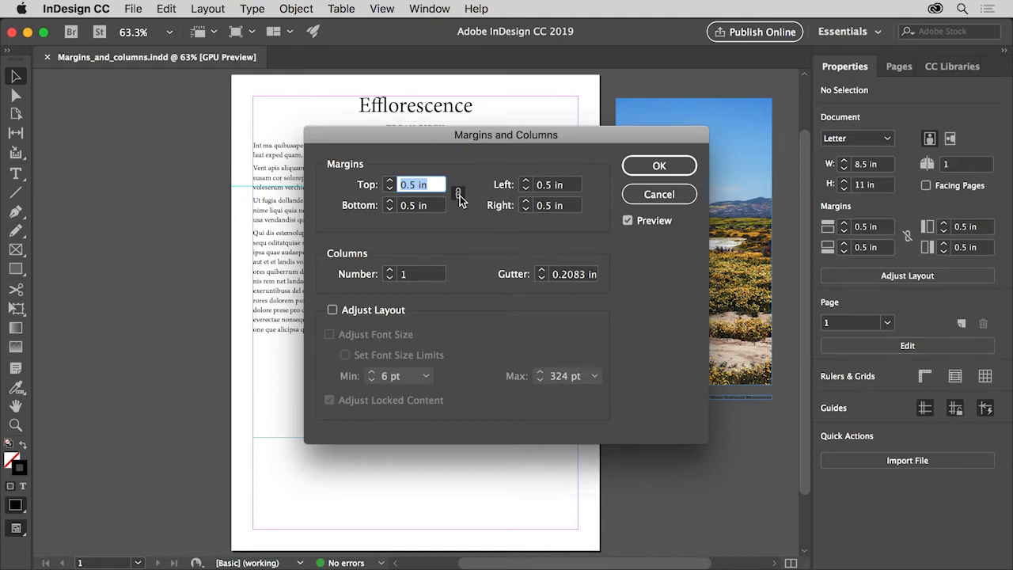
{"action": "mouse_move", "coordinate": [459, 195]}
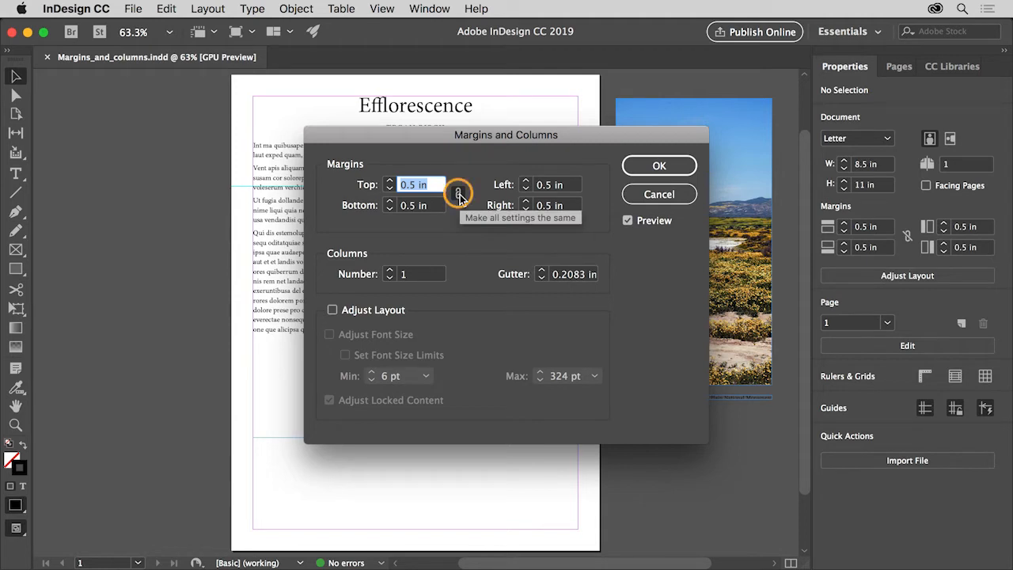
{"action": "left_click", "coordinate": [459, 193]}
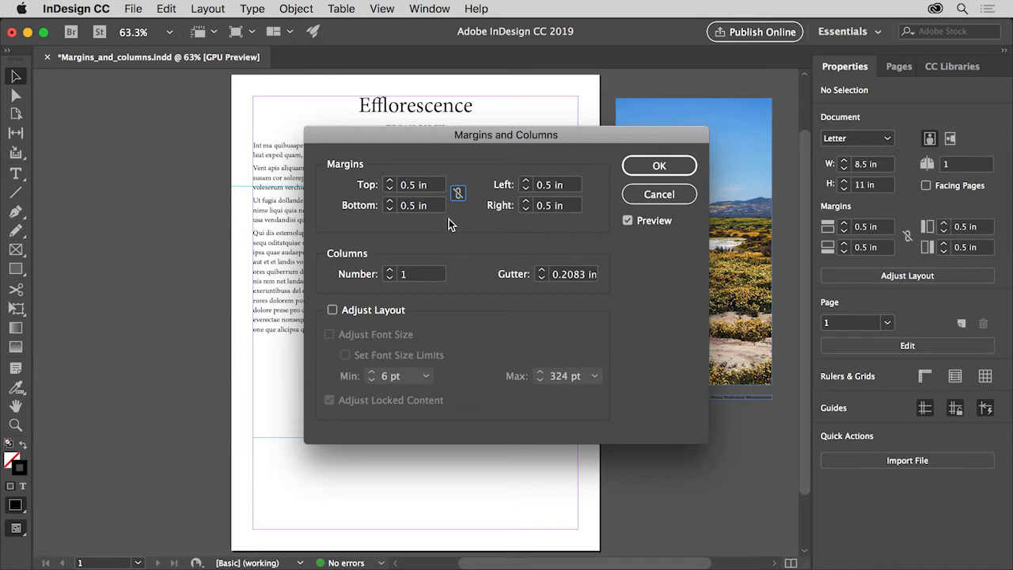
{"action": "mouse_move", "coordinate": [447, 237]}
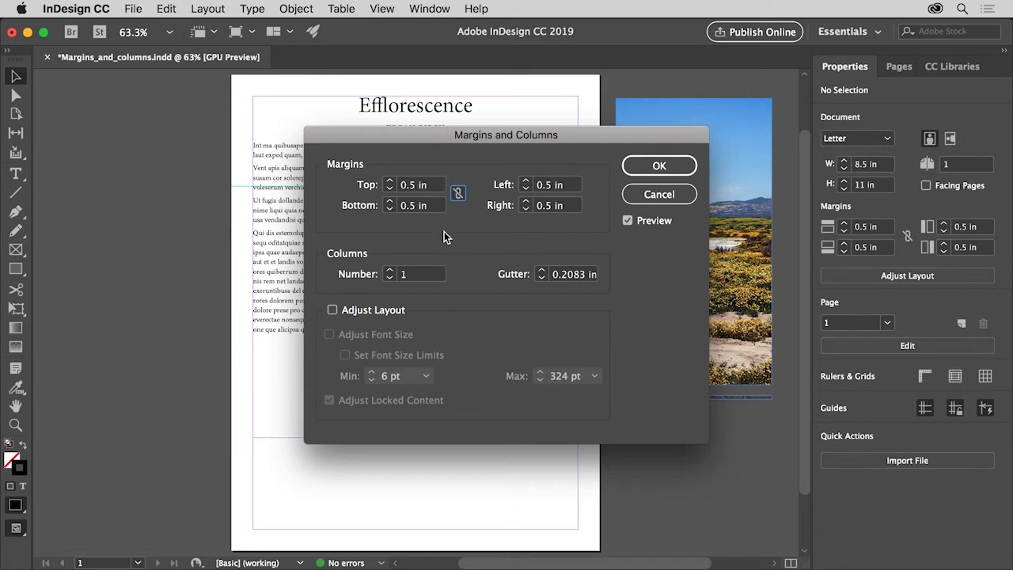
- Apply 2 columns with a 0.25 in gutter to the page
{"action": "left_click", "coordinate": [411, 274]}
{"action": "type", "text": "2"}
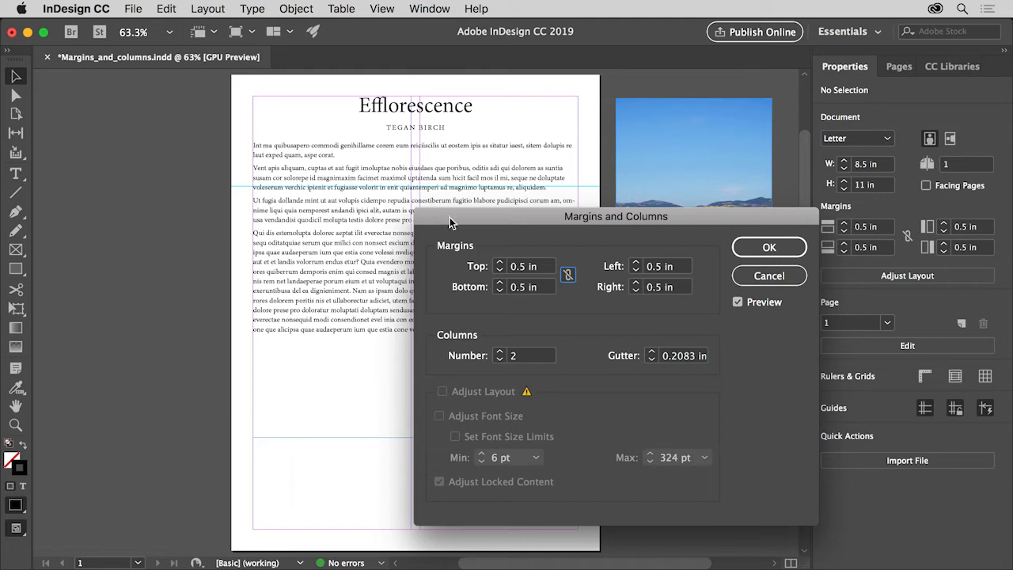
{"action": "mouse_move", "coordinate": [701, 248]}
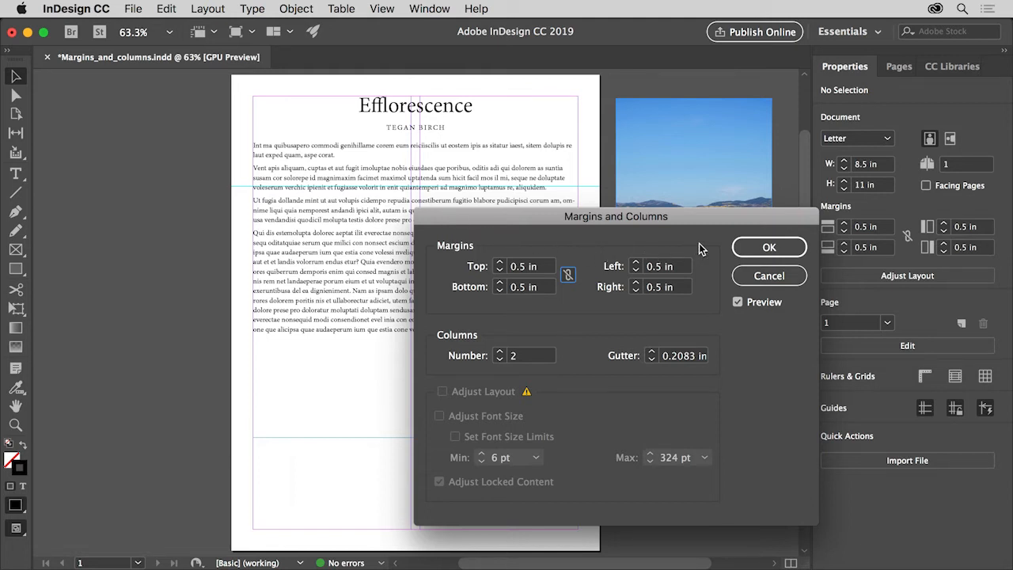
{"action": "left_click", "coordinate": [680, 354]}
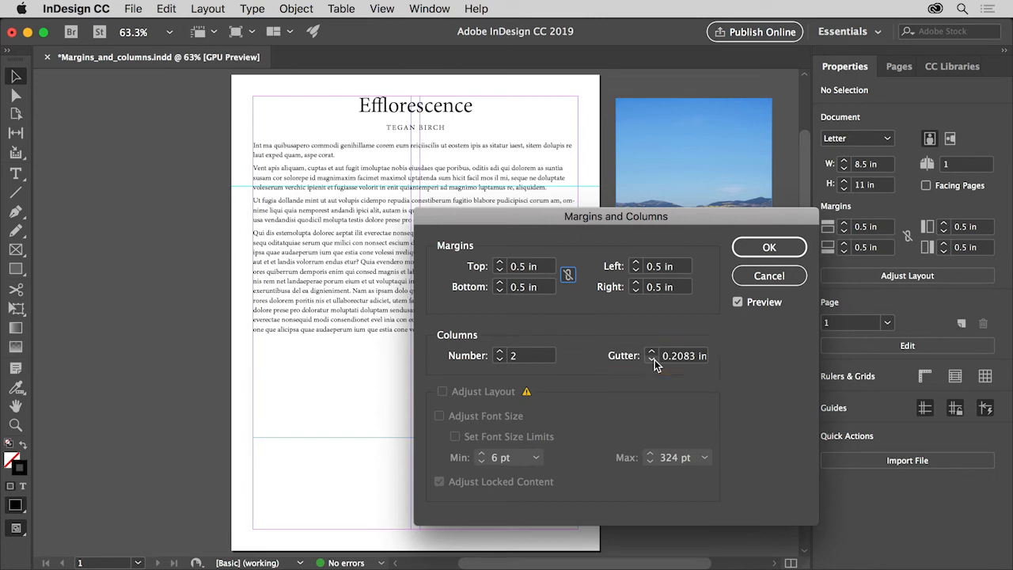
{"action": "left_click", "coordinate": [650, 351]}
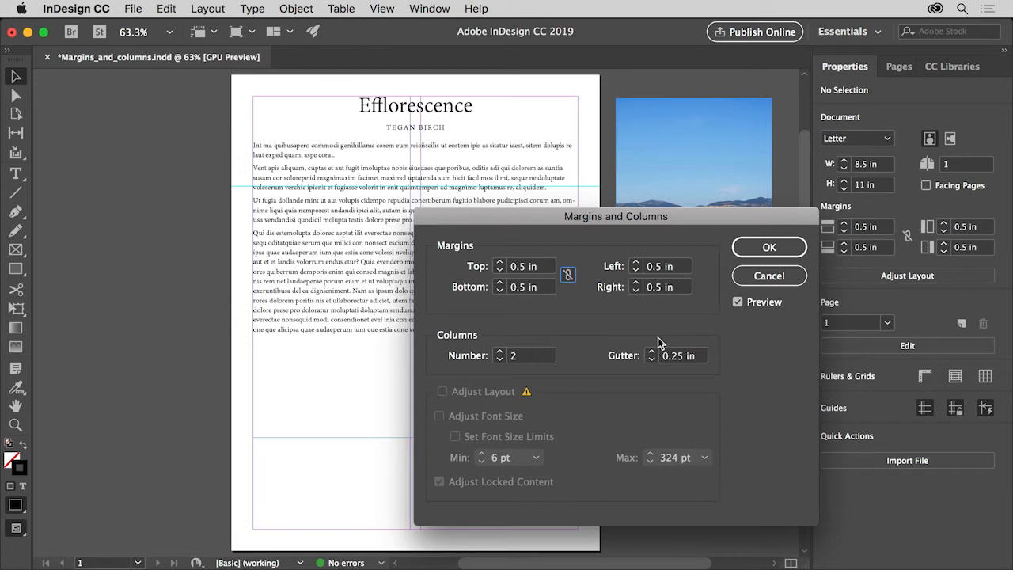
{"action": "left_click", "coordinate": [769, 247]}
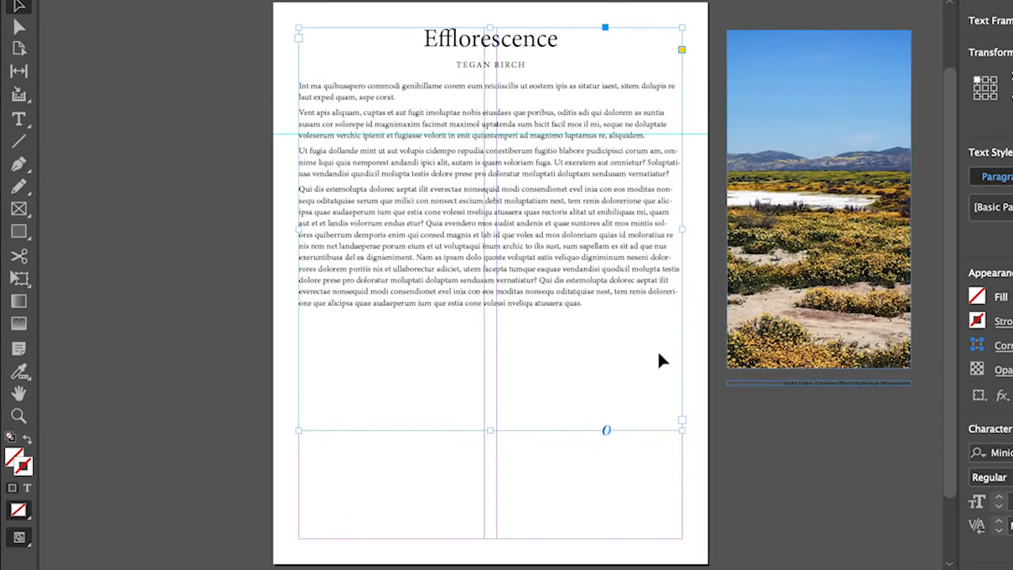
- Resize the text frame to the left column and move the image group into the right column
{"action": "left_click_drag", "start_coordinate": [682, 430], "coordinate": [570, 514]}
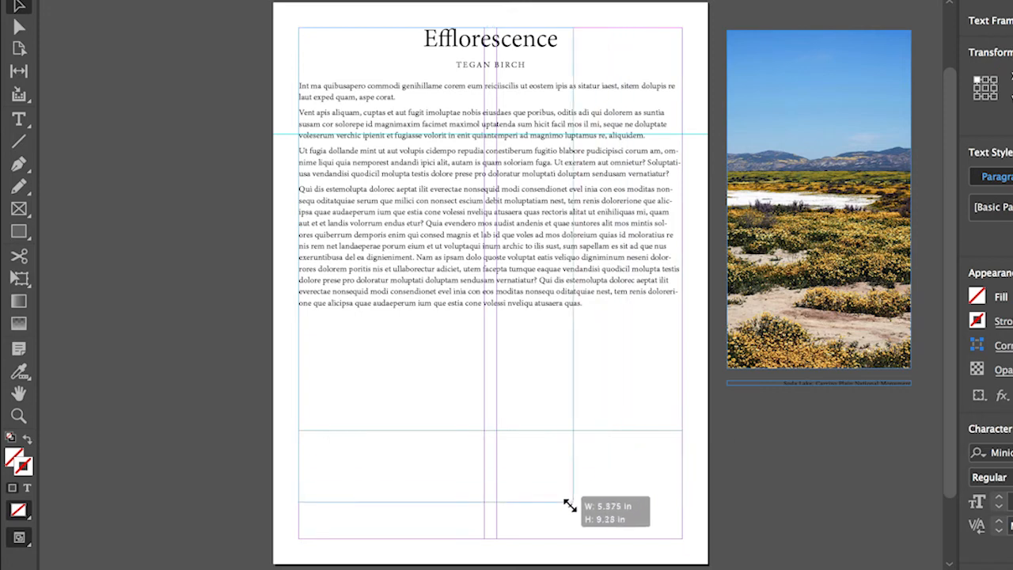
{"action": "left_click_drag", "start_coordinate": [570, 507], "coordinate": [483, 538]}
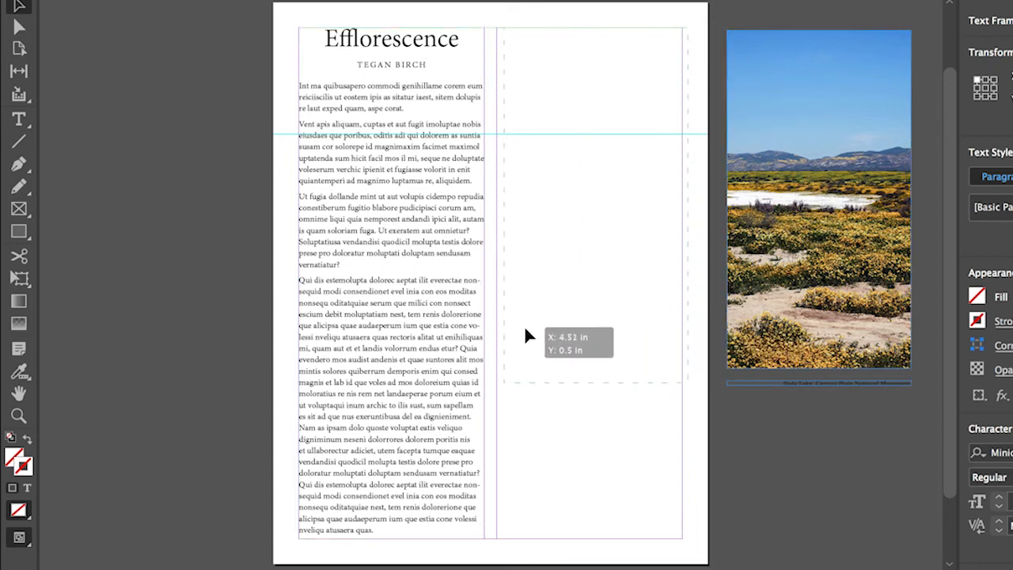
{"action": "left_click_drag", "start_coordinate": [819, 198], "coordinate": [589, 198]}
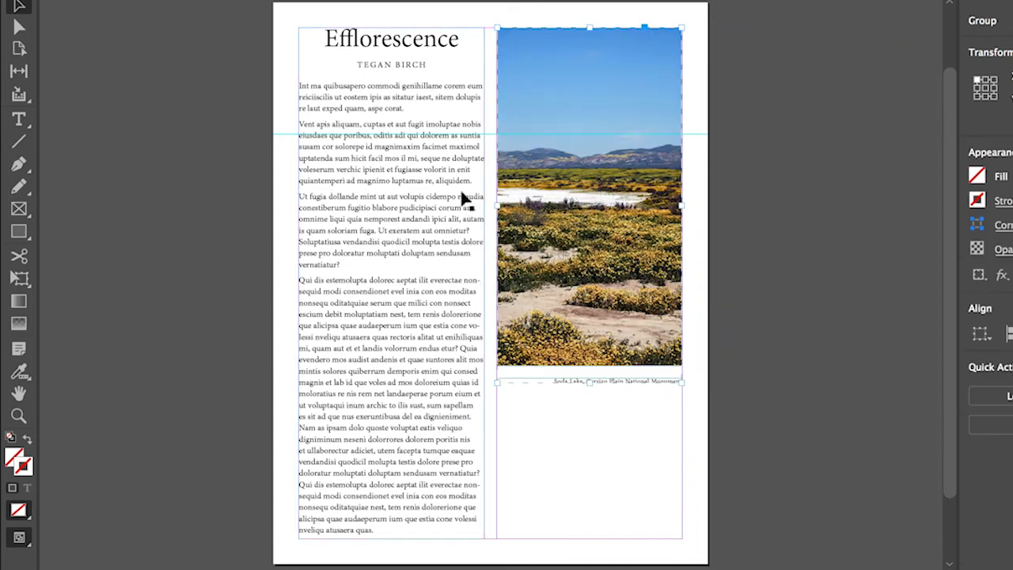
{"action": "left_click", "coordinate": [386, 40]}
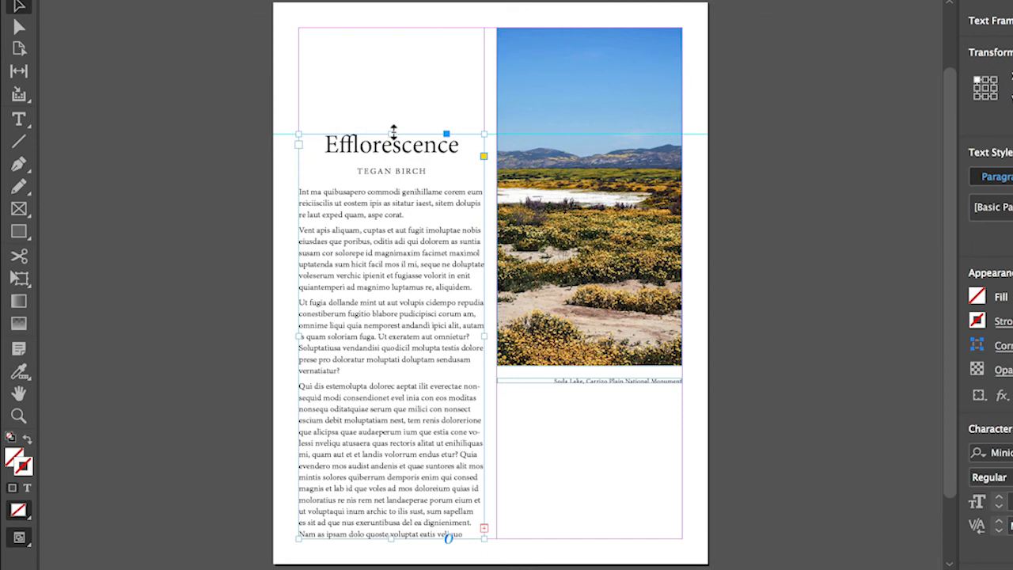
{"action": "mouse_move", "coordinate": [485, 523]}
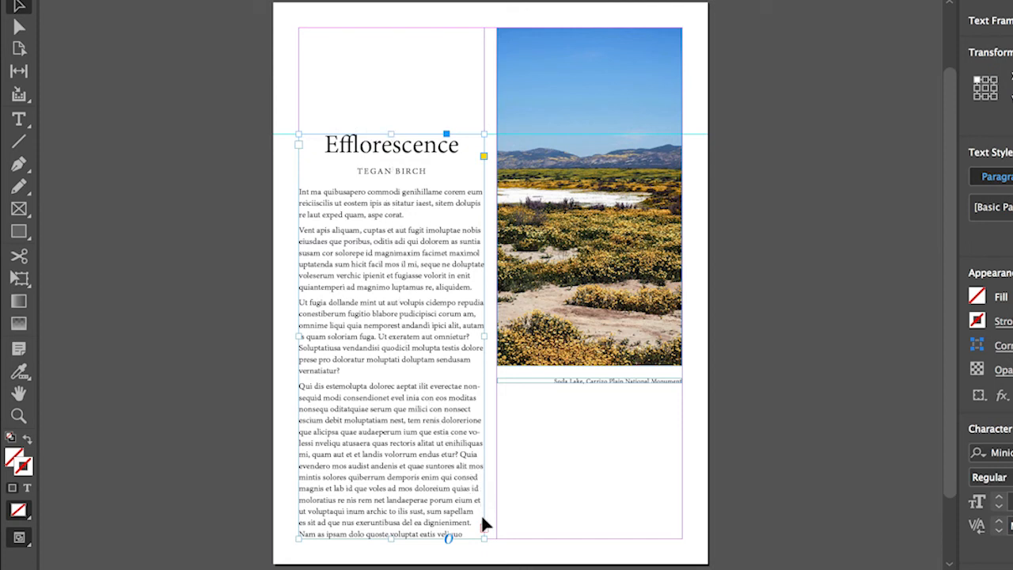